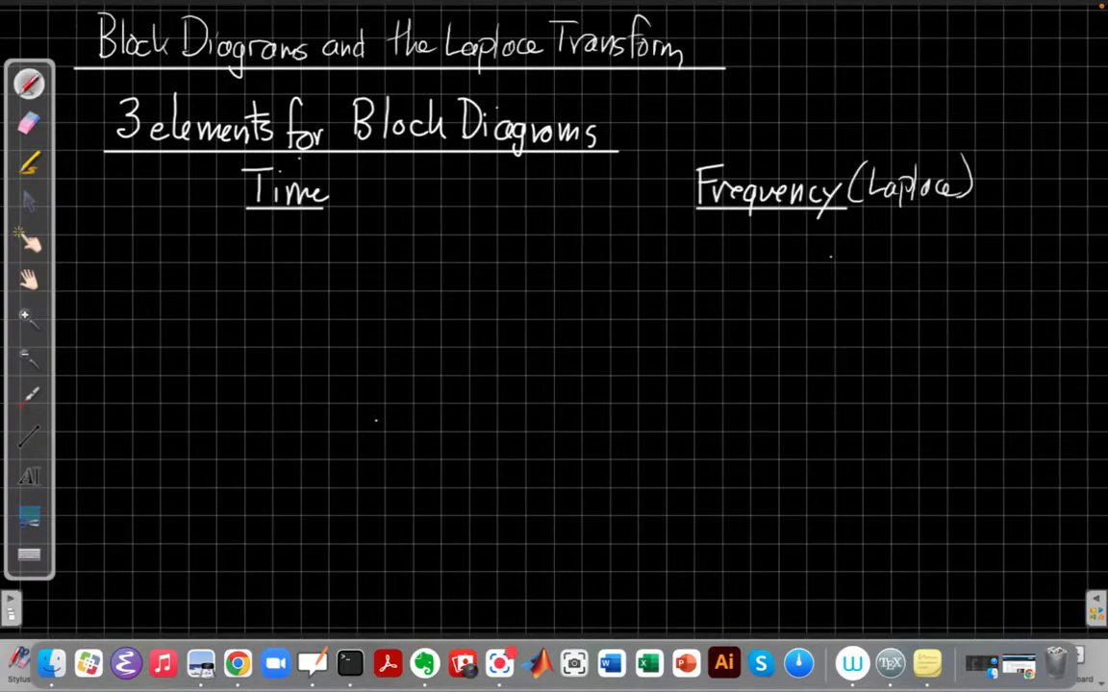
mouse_move(427, 323)
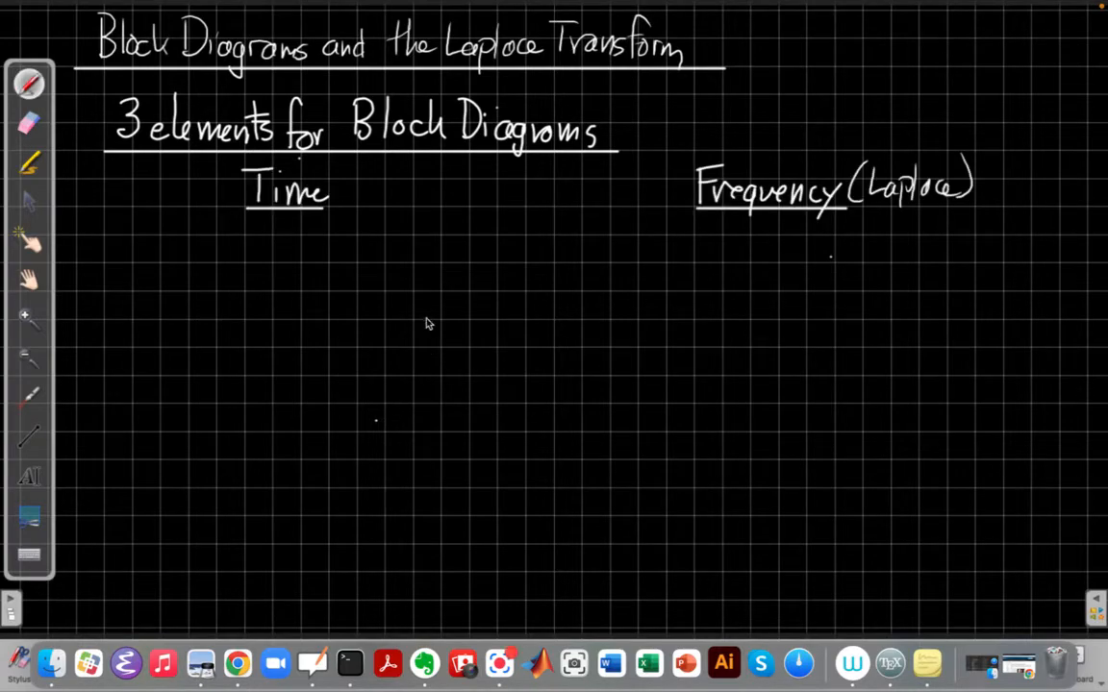
mouse_move(348, 425)
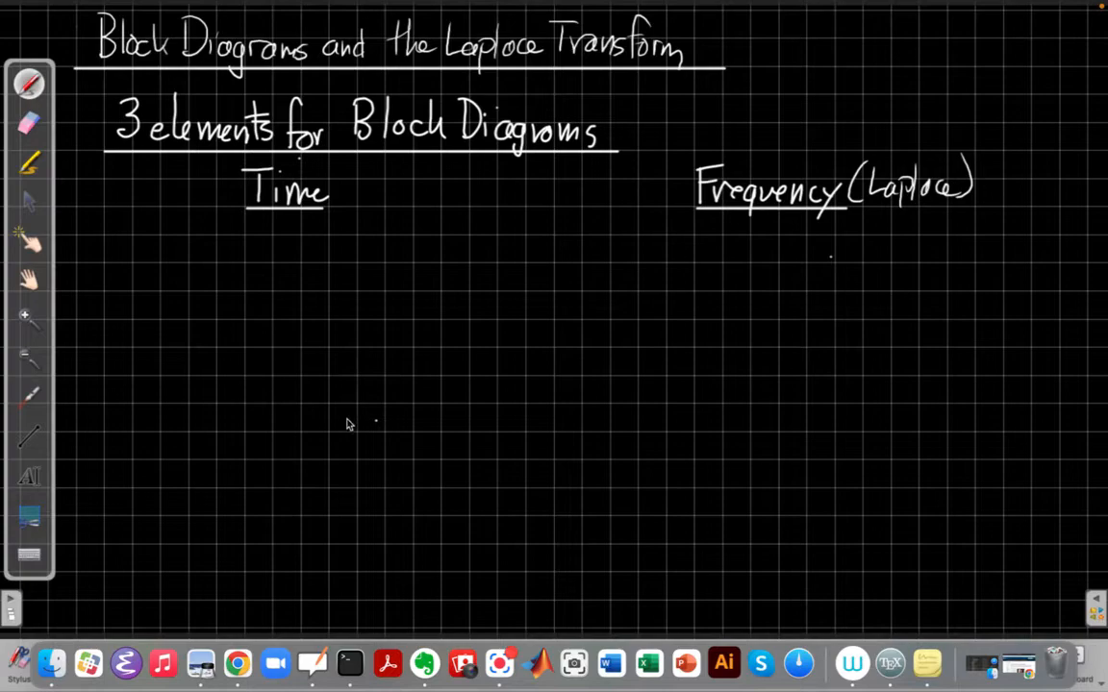
mouse_move(116, 246)
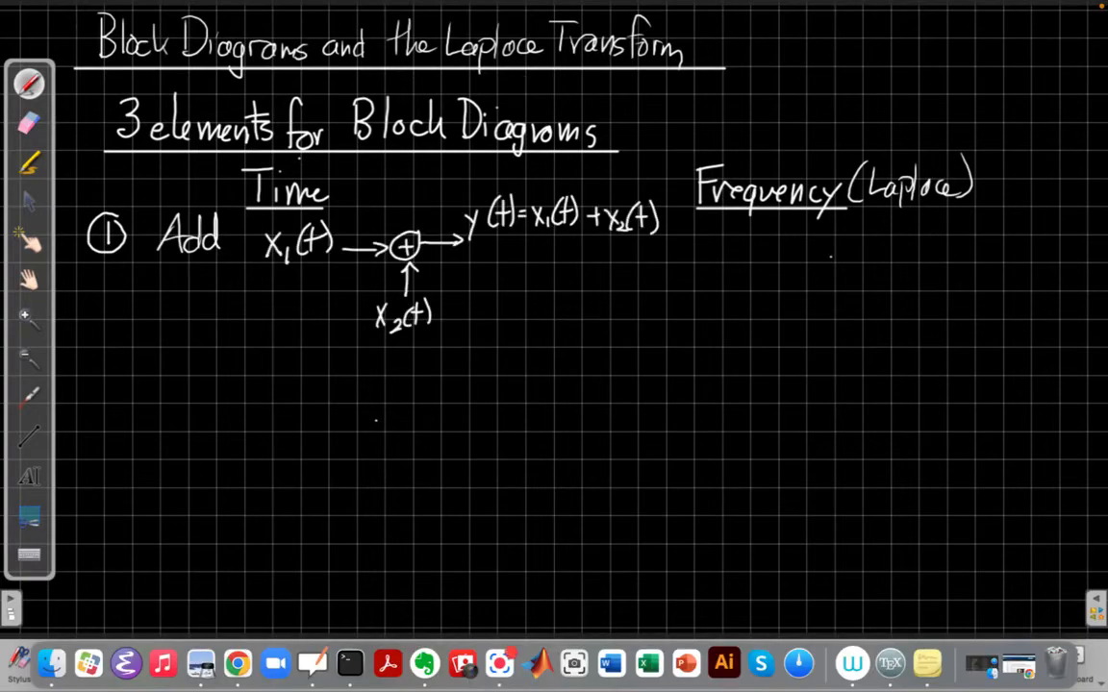
mouse_move(662, 435)
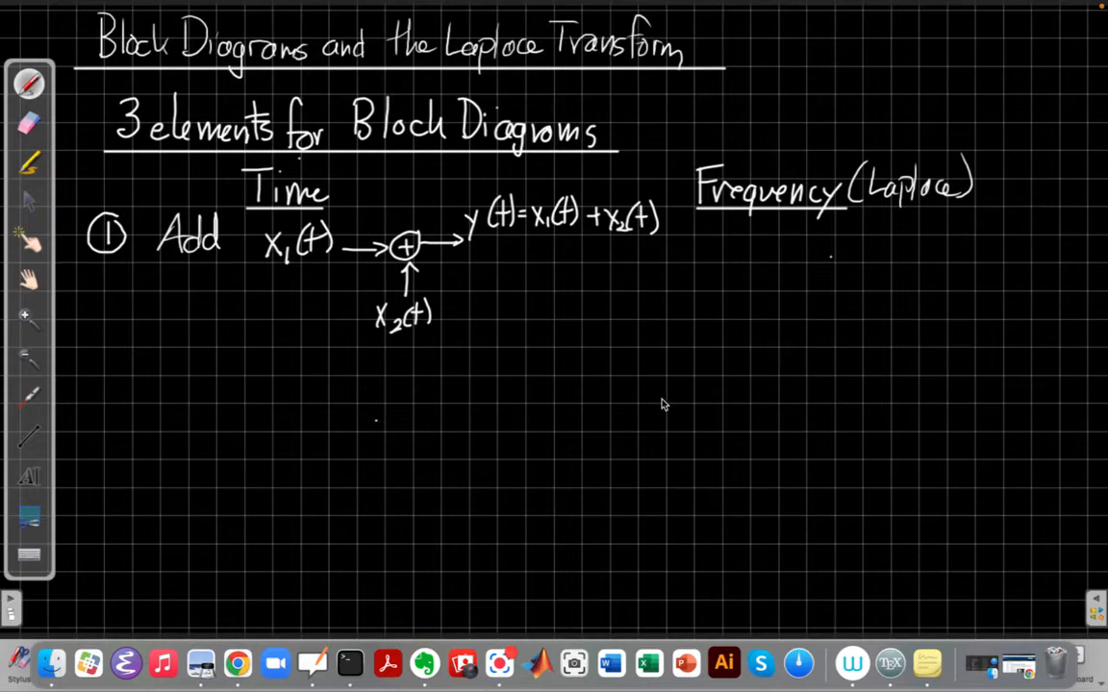
mouse_move(661, 386)
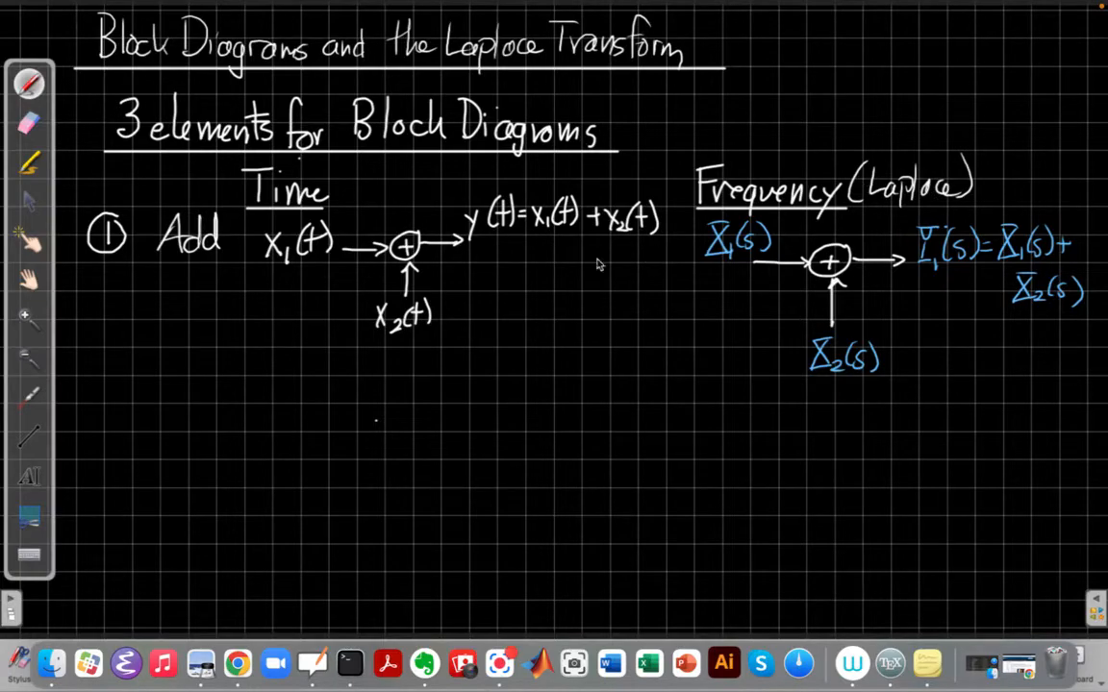
mouse_move(567, 273)
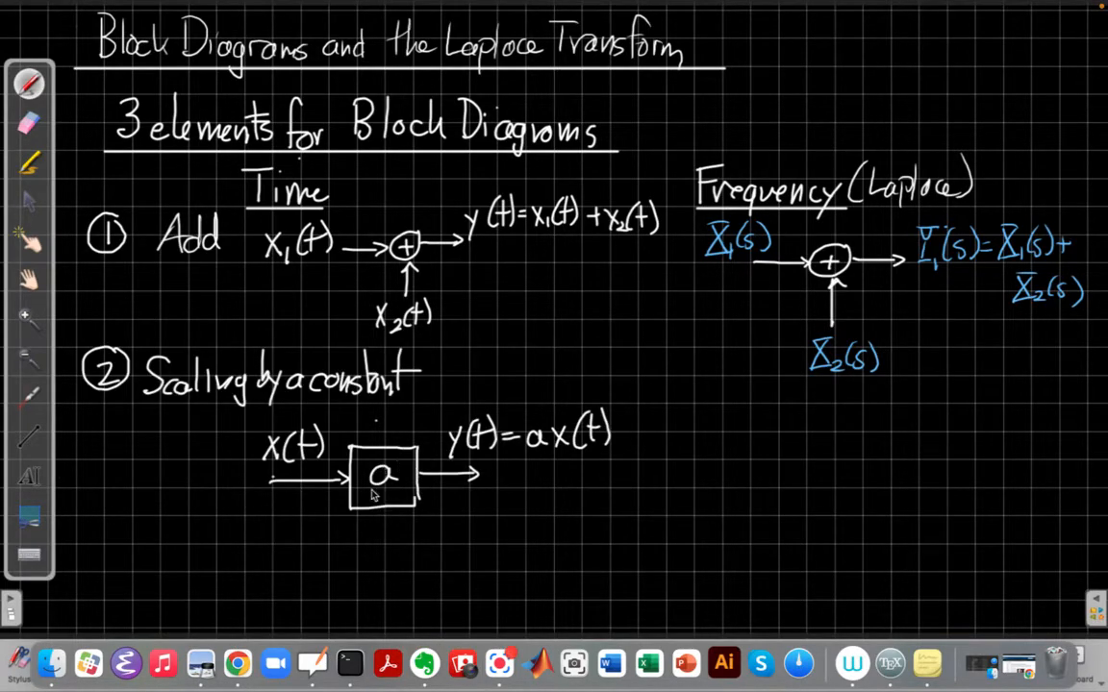
mouse_move(484, 461)
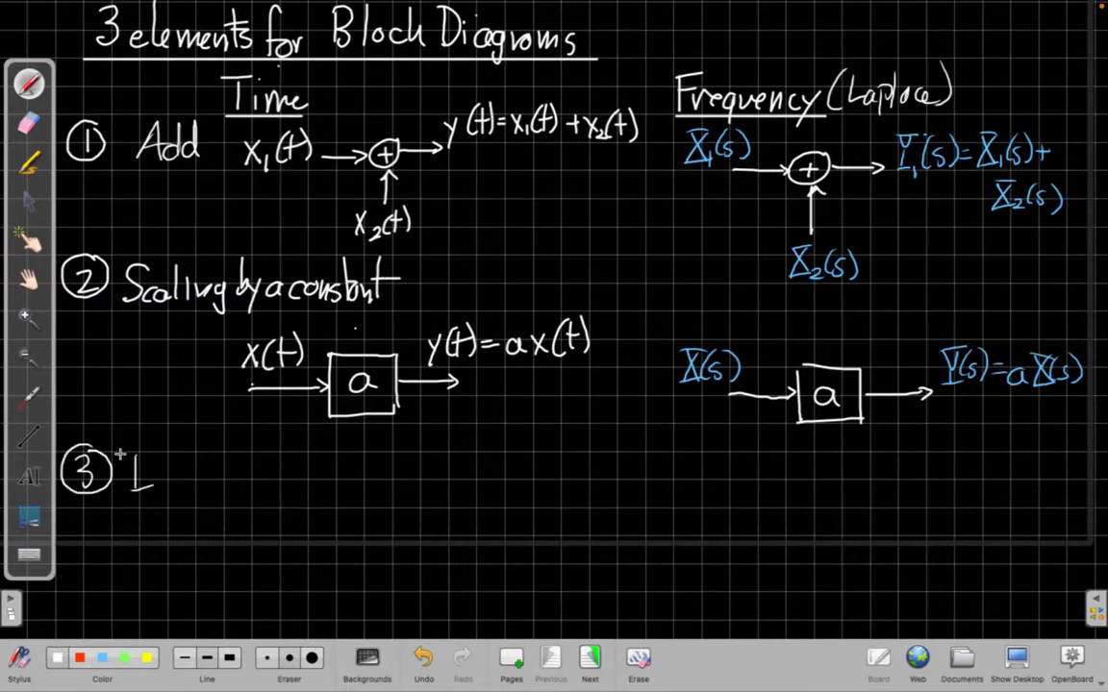
type("Integ")
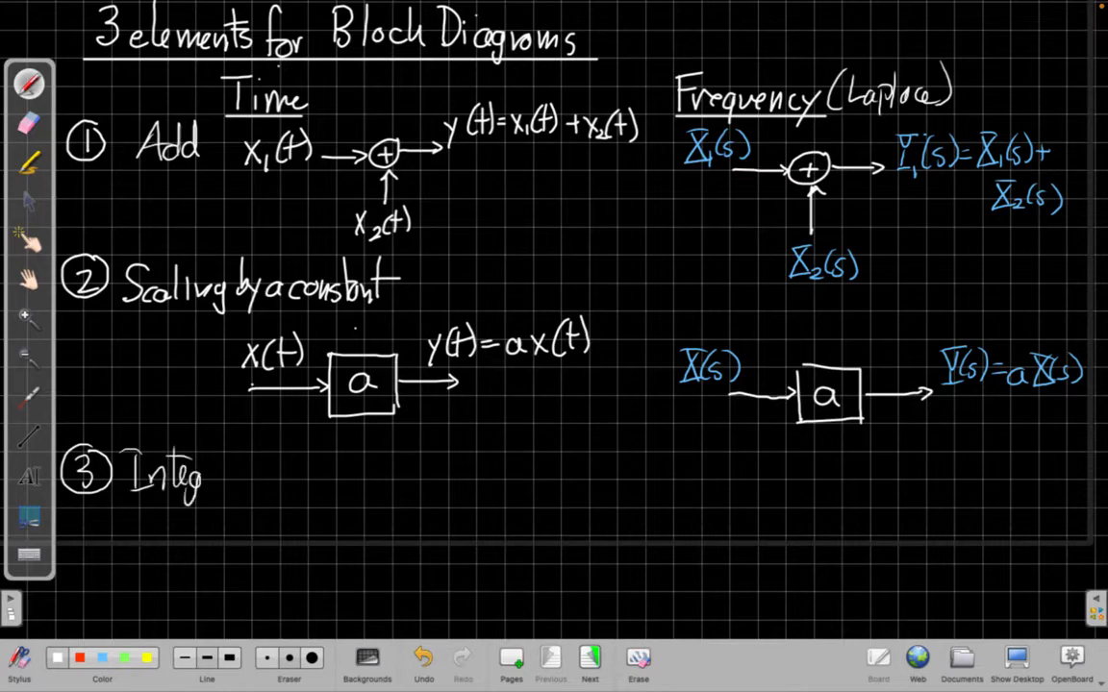
type("rators")
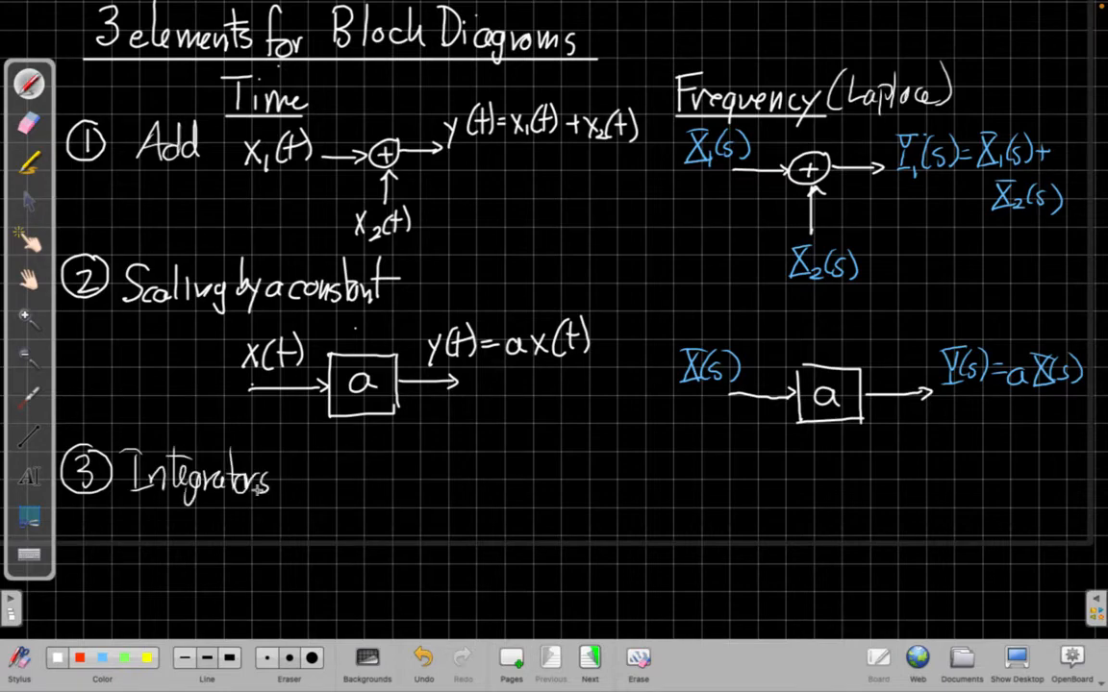